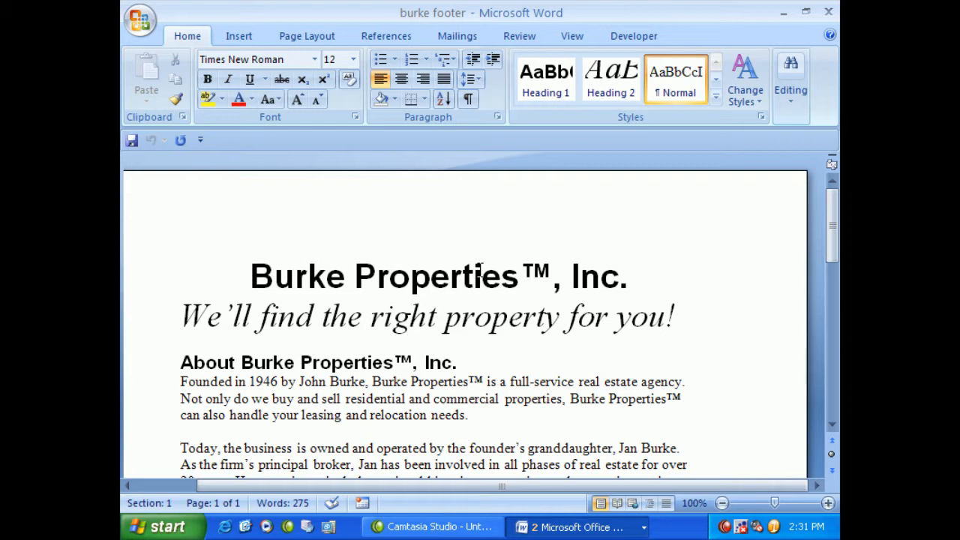
Place the insertion point before the About heading and show the Developer ribbon.
left_click(180, 343)
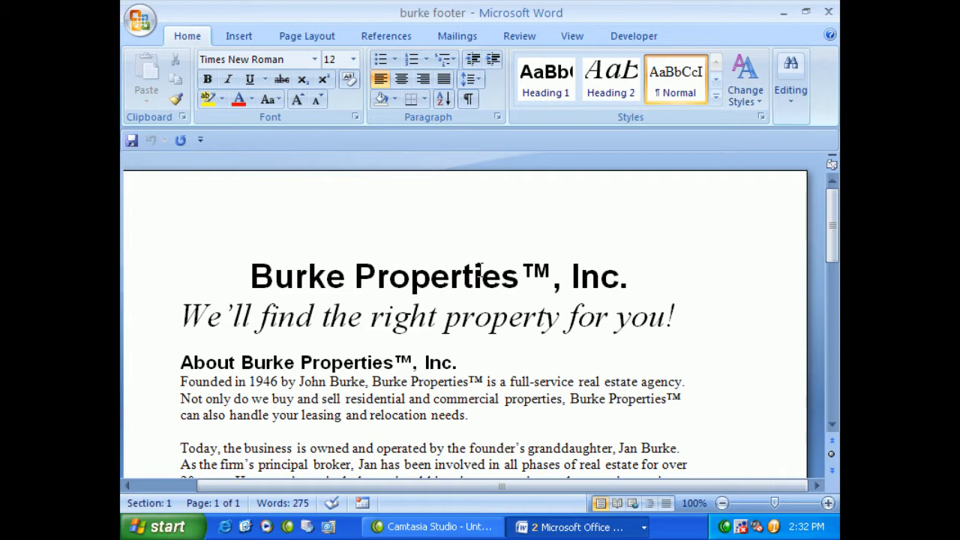
left_click(181, 342)
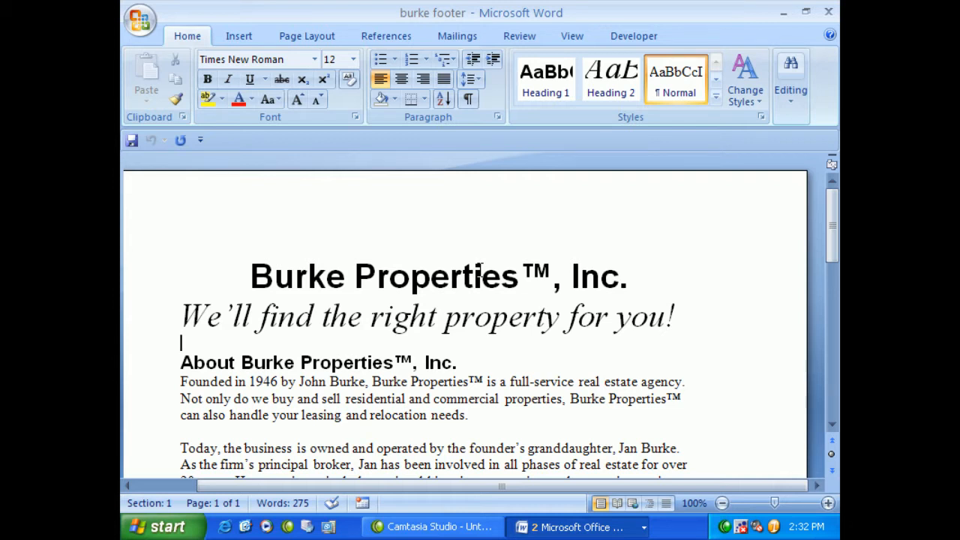
mouse_move(468, 264)
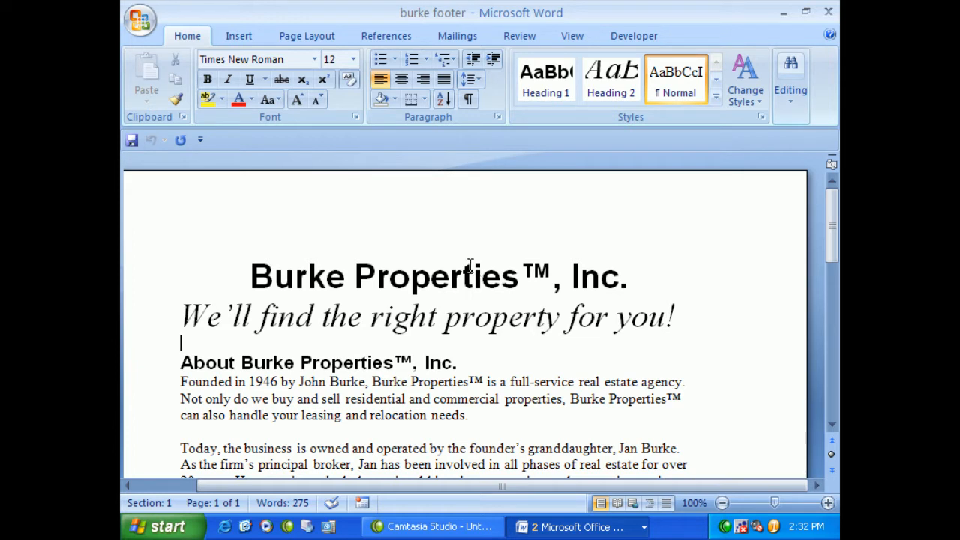
left_click(633, 36)
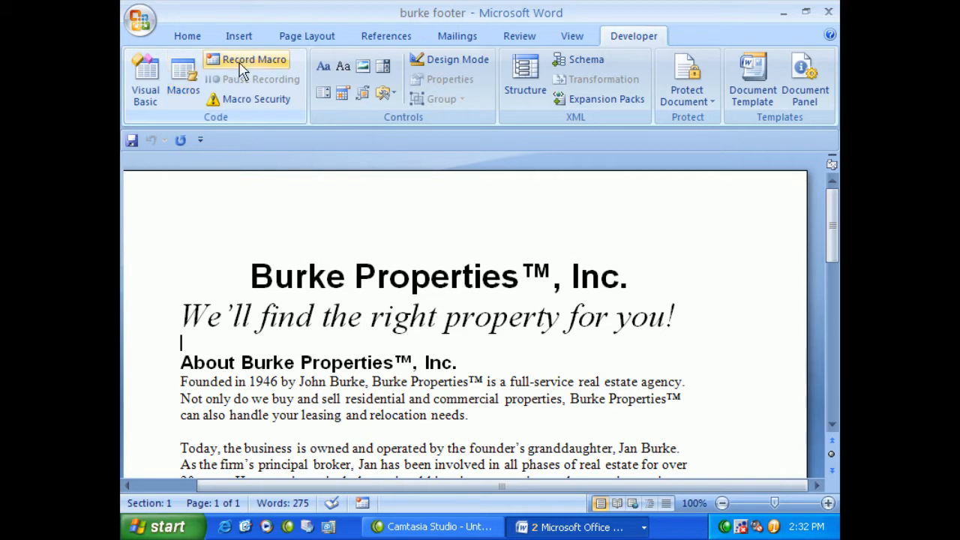
mouse_move(254, 60)
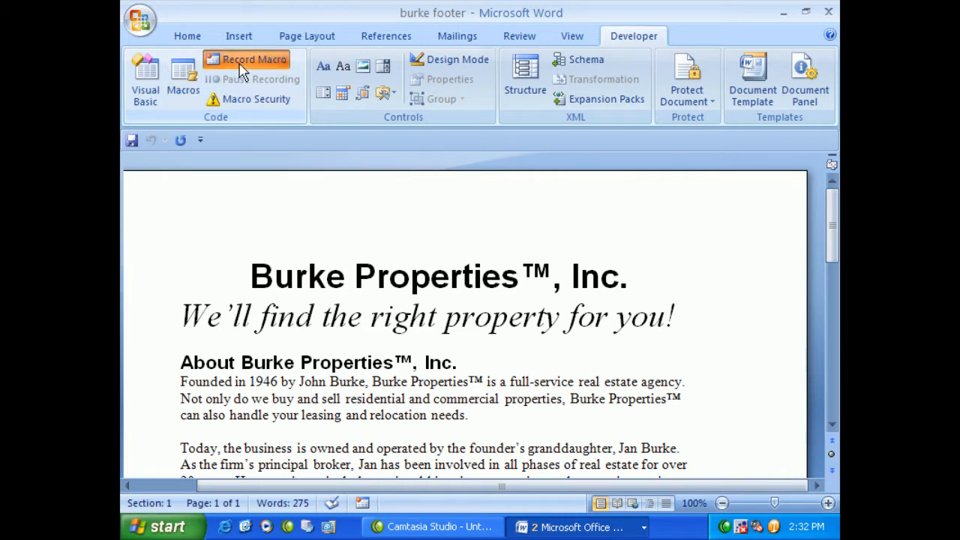
Start recording a new macro named BurkeFooter and choose to assign it a keyboard shortcut.
left_click(254, 60)
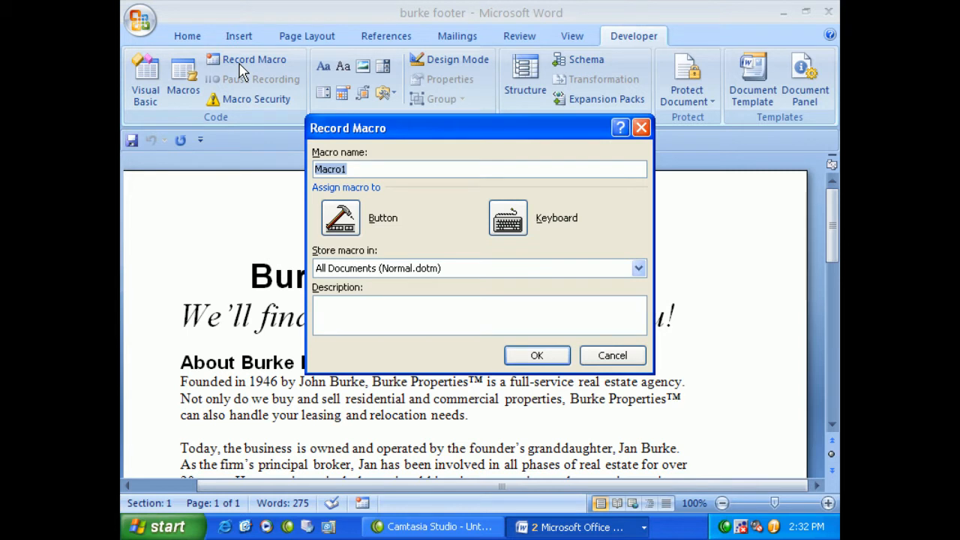
mouse_move(258, 78)
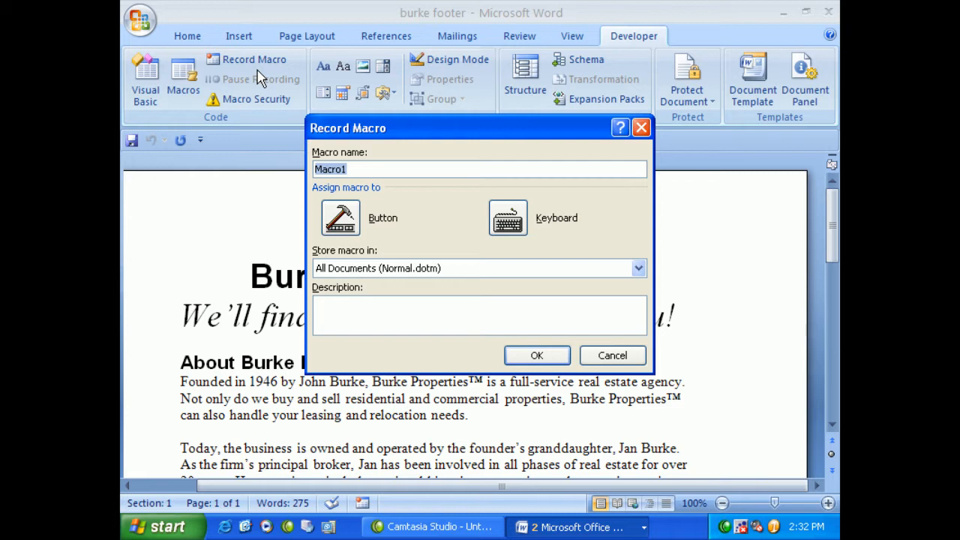
type("Burke")
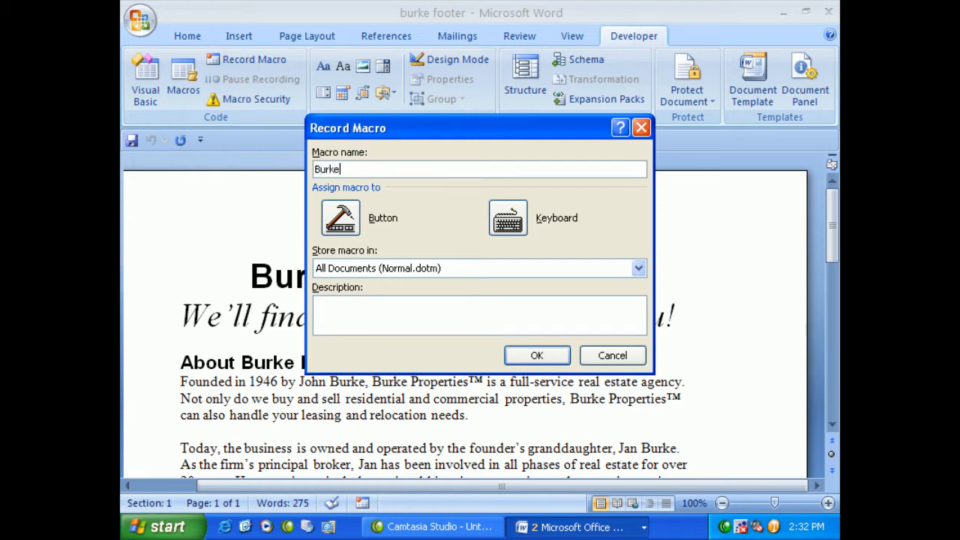
type("Footer")
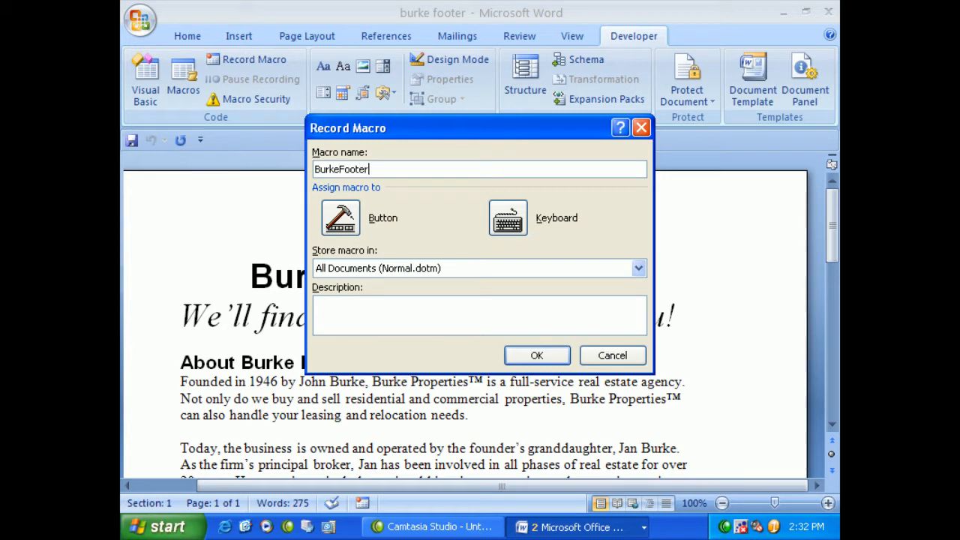
mouse_move(368, 195)
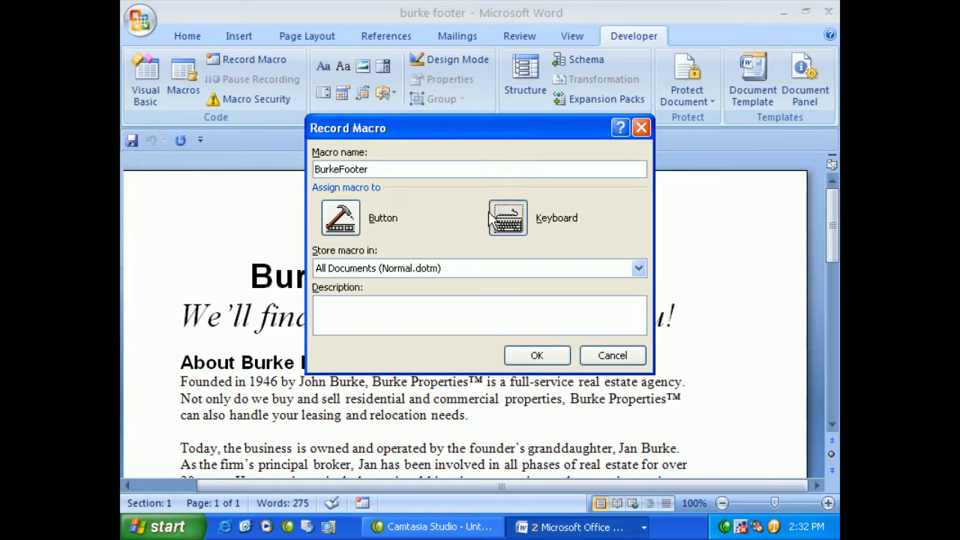
left_click(507, 218)
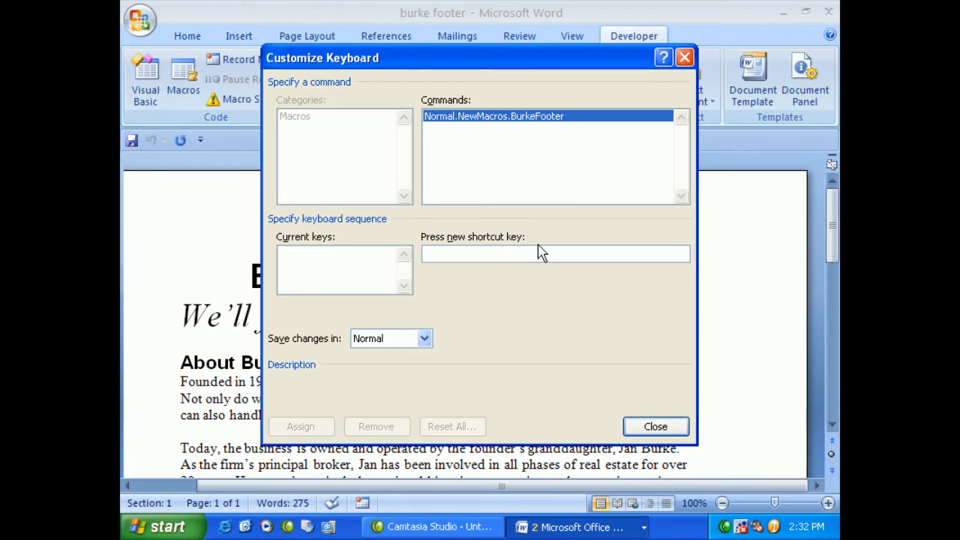
Assign the shortcut Alt+H to the BurkeFooter macro and close the dialog so recording begins.
left_click(555, 253)
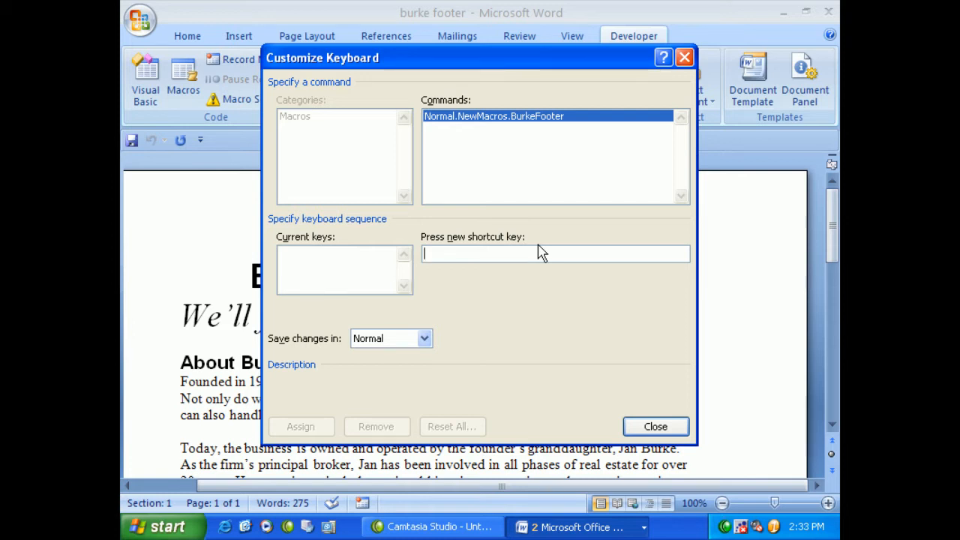
type("Alt+H,H")
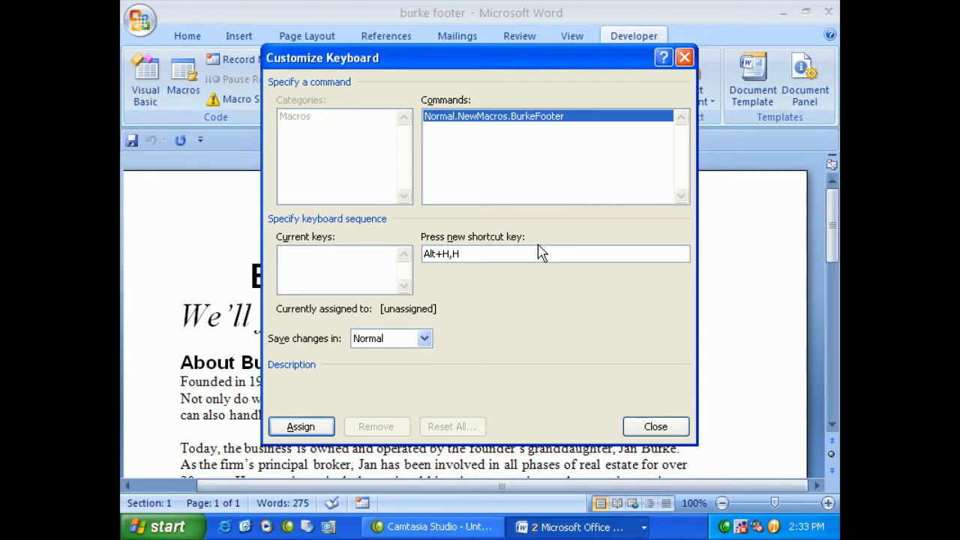
key("backspace")
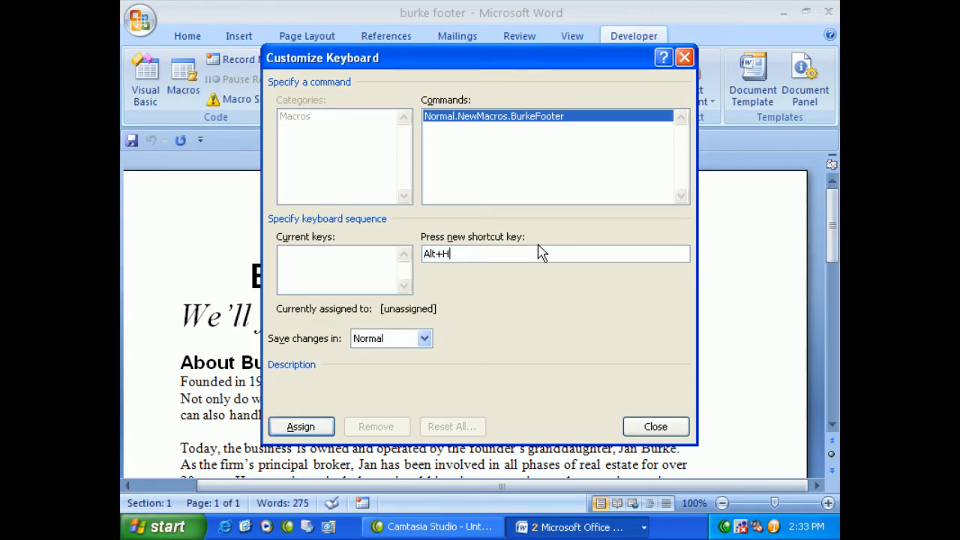
type("H")
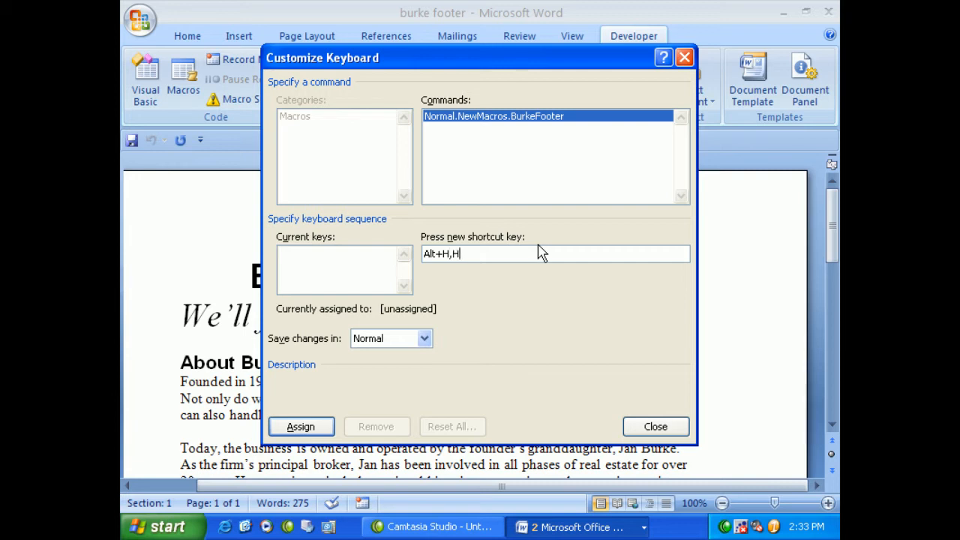
key("Backspace")
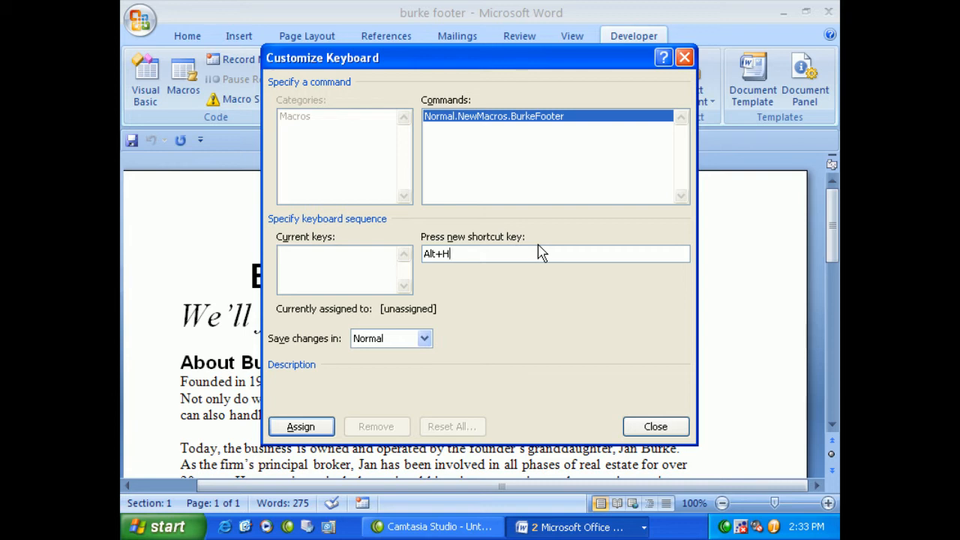
mouse_move(375, 256)
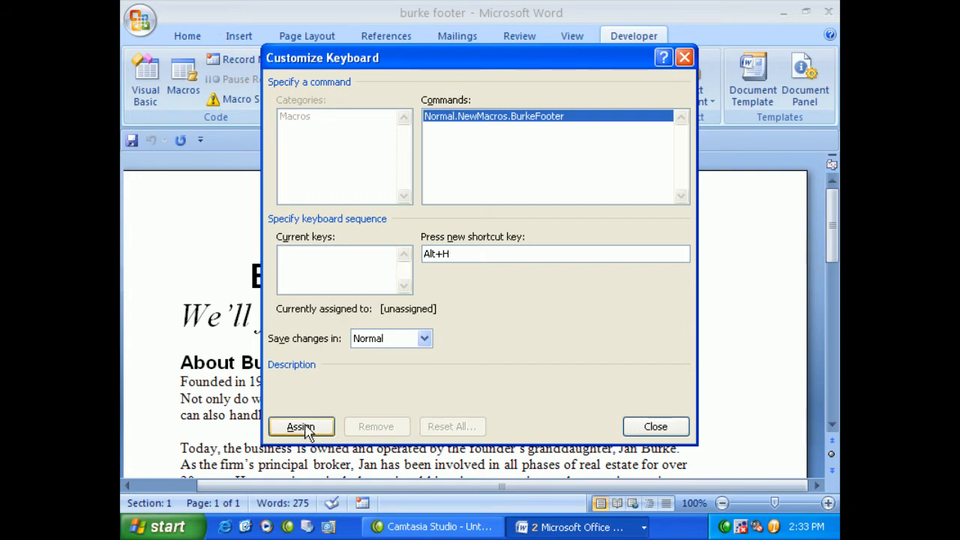
left_click(301, 426)
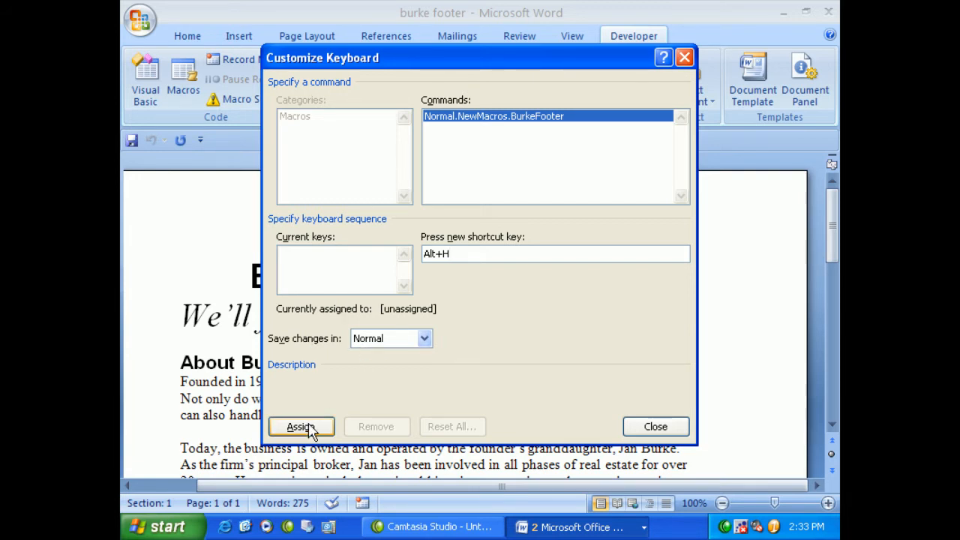
left_click(300, 426)
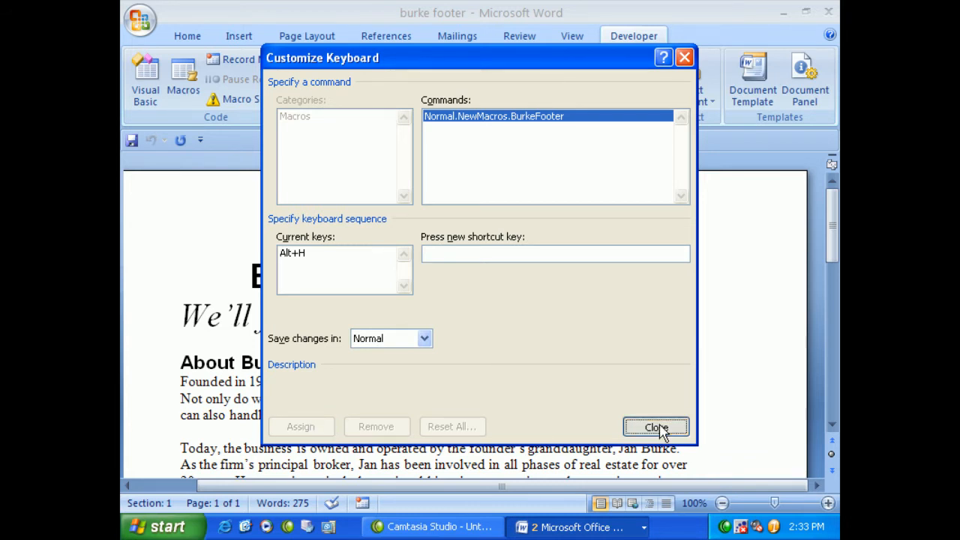
left_click(656, 426)
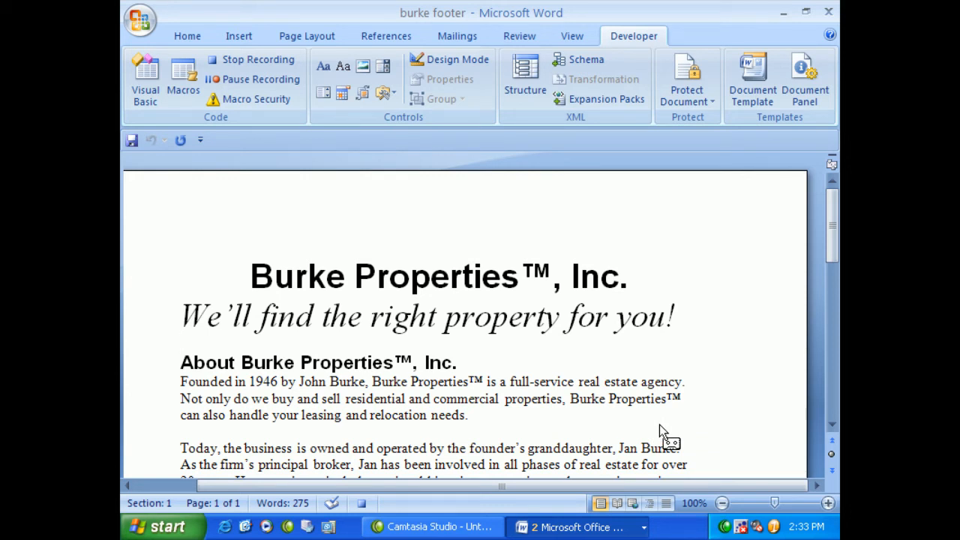
left_click(181, 342)
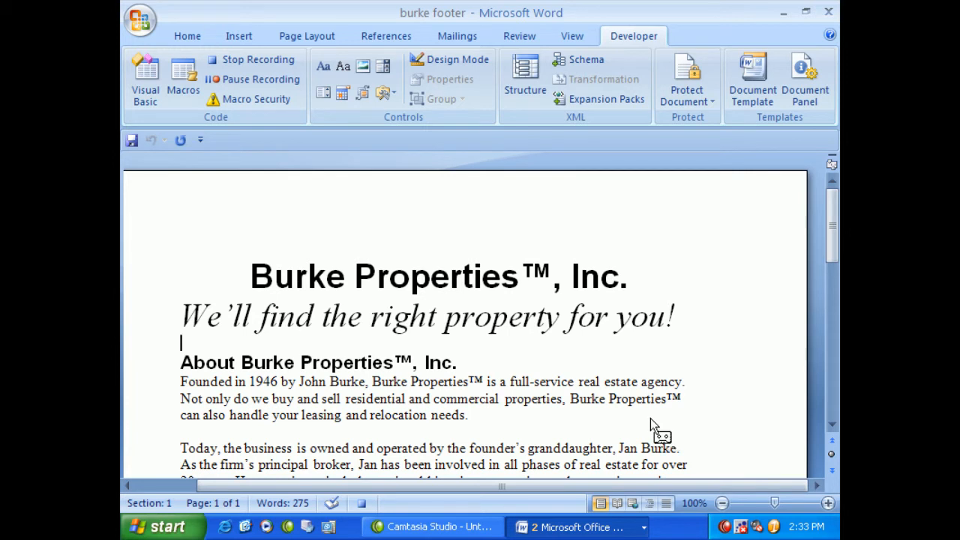
mouse_move(252, 60)
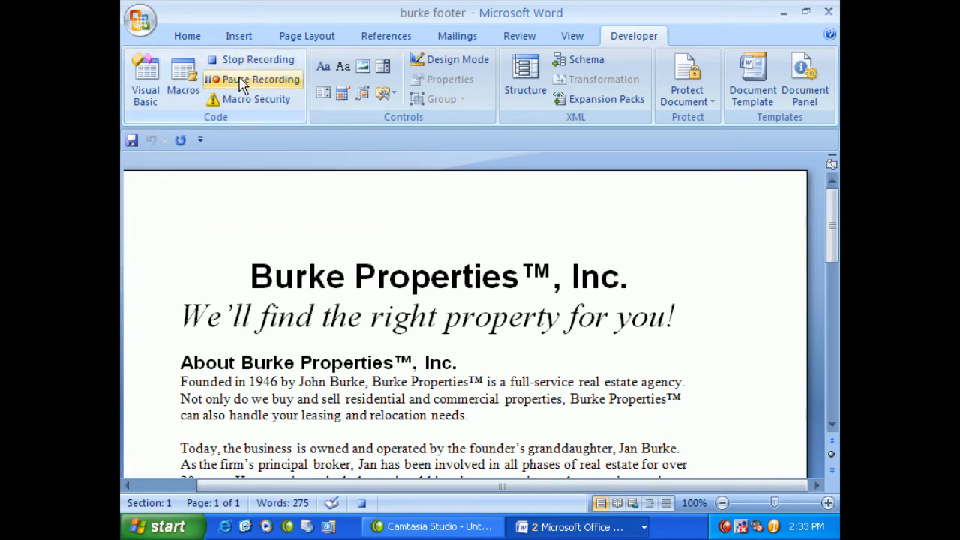
mouse_move(252, 78)
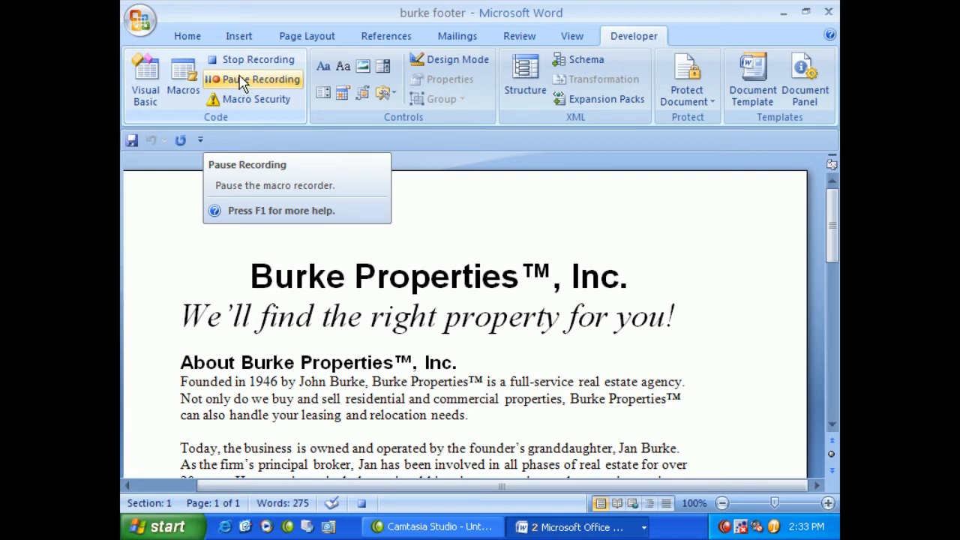
mouse_move(239, 36)
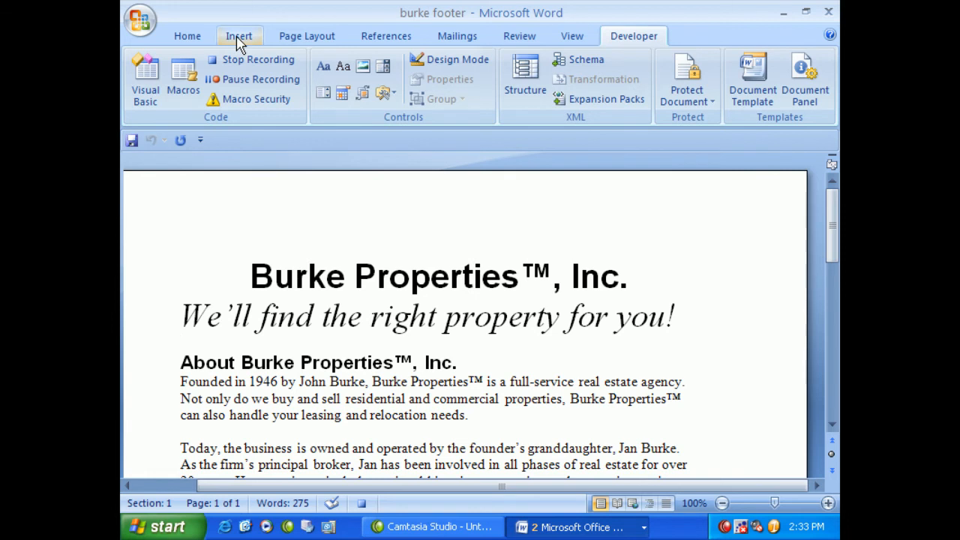
Insert a built-in footer layout and select its [Type text] placeholder.
left_click(239, 36)
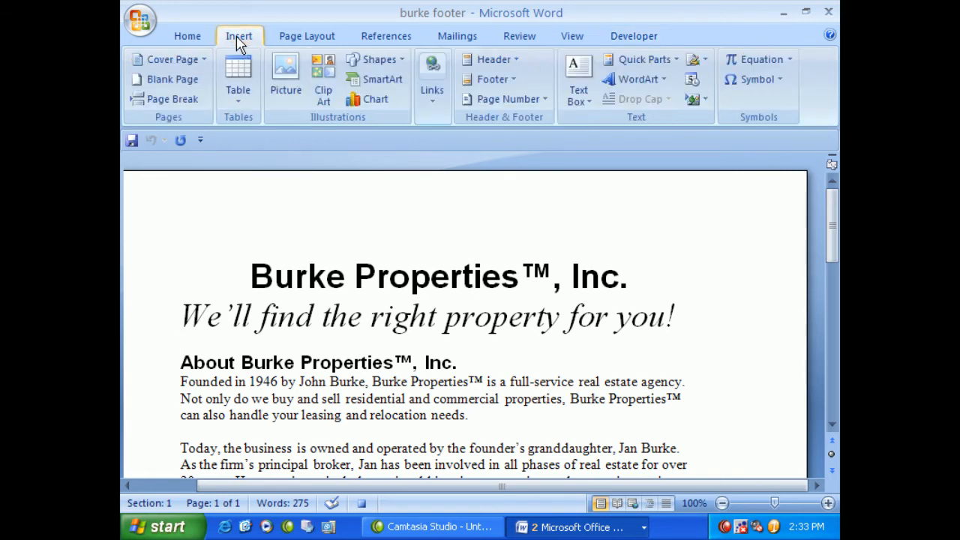
left_click(180, 342)
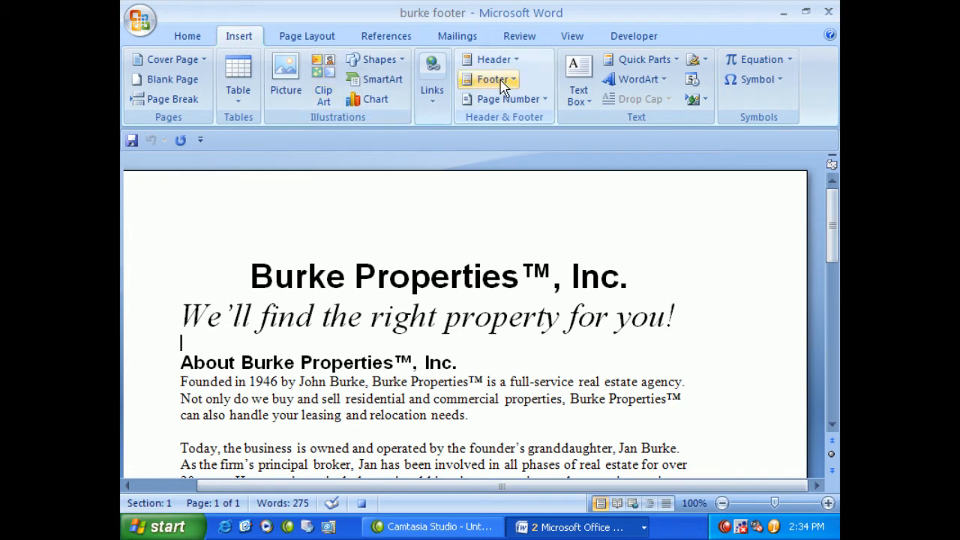
mouse_move(492, 78)
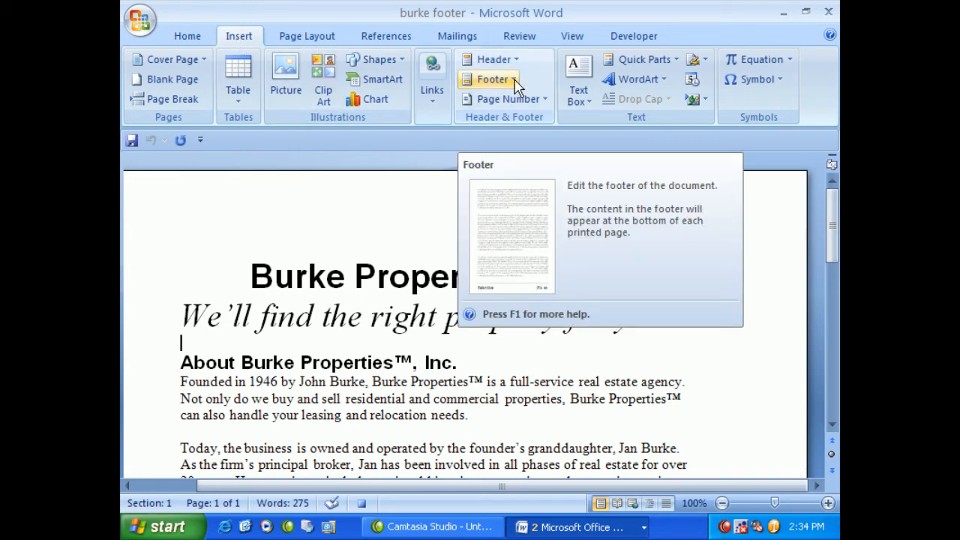
left_click(492, 78)
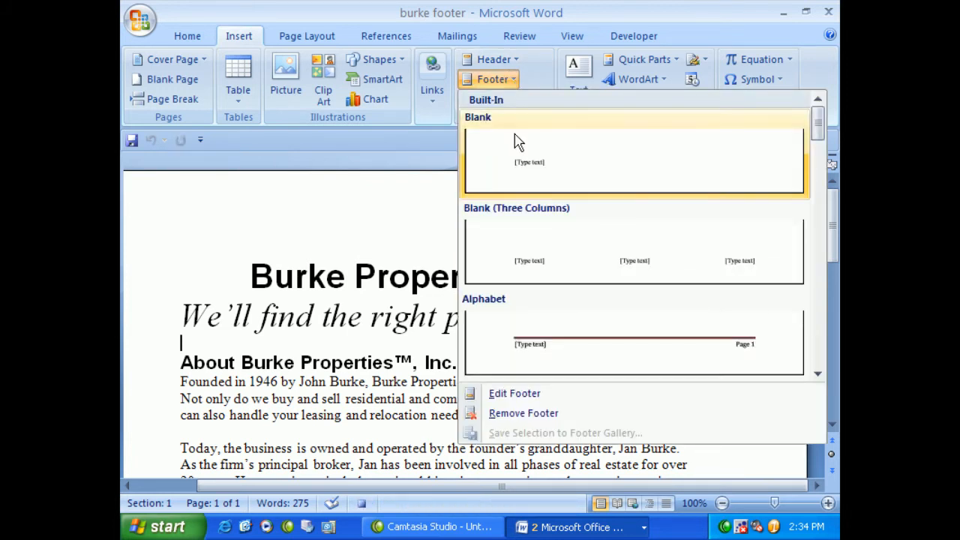
mouse_move(522, 164)
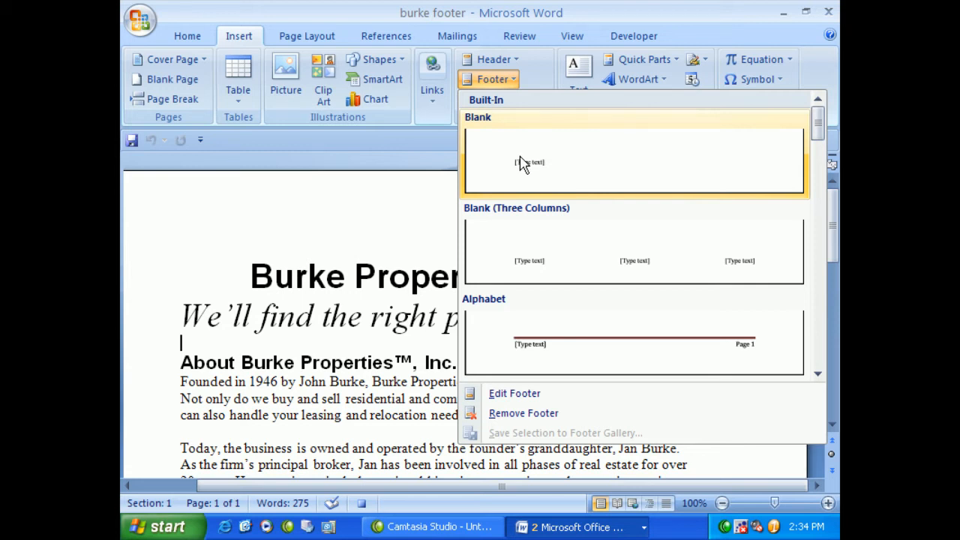
left_click(633, 162)
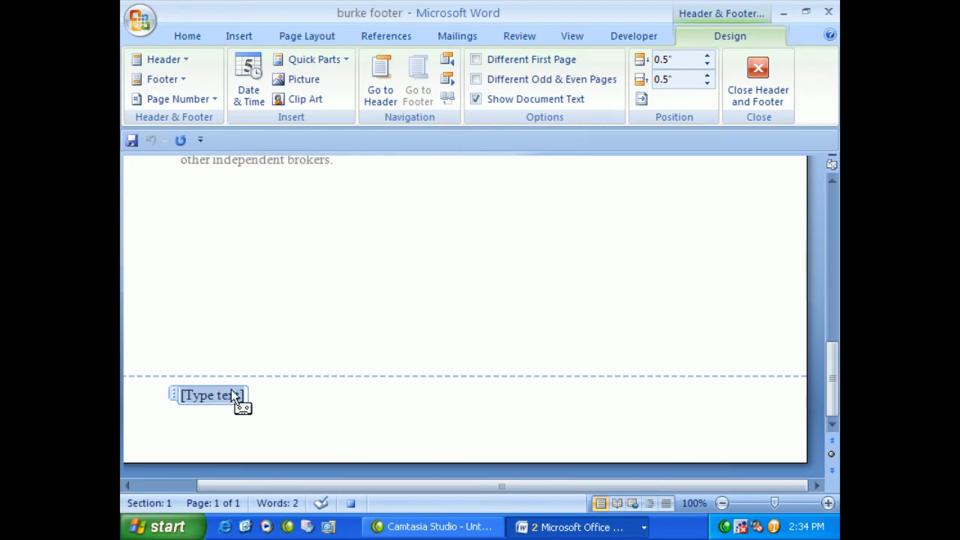
mouse_move(241, 405)
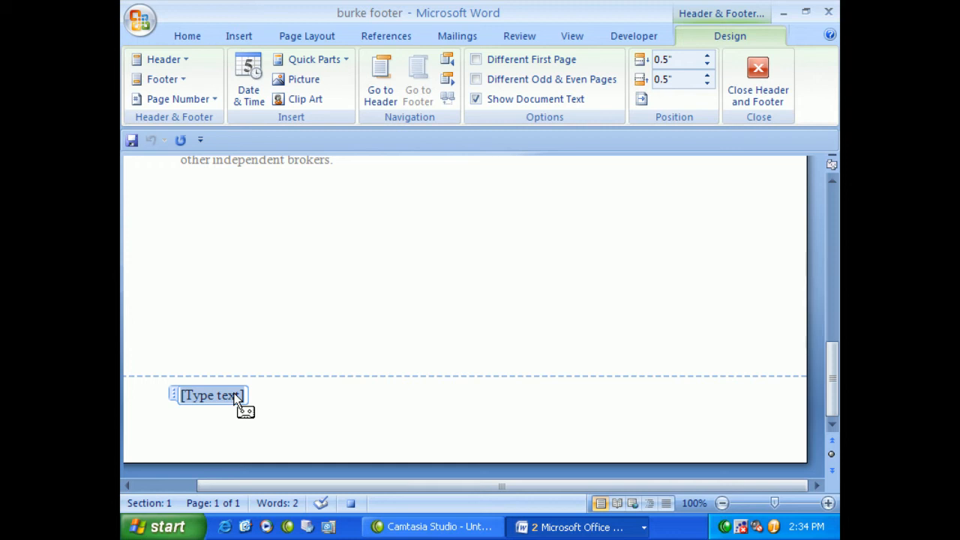
Replace the placeholder with the text 'Burke Properties'.
type("B")
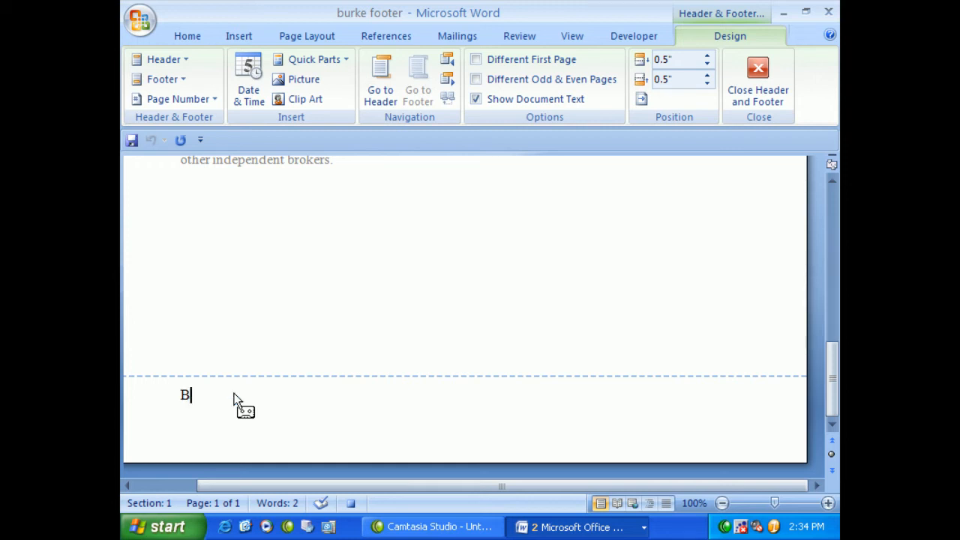
type("urke Pro")
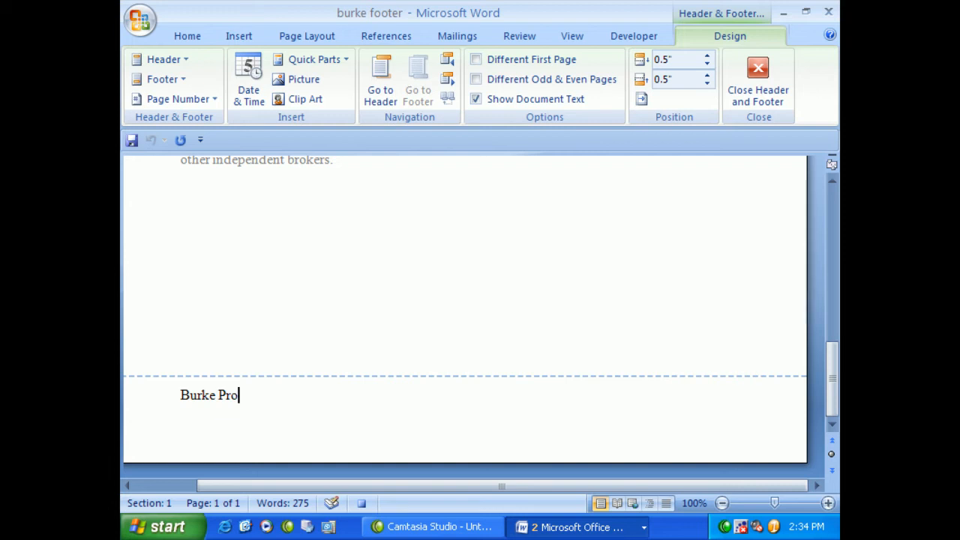
type("perties")
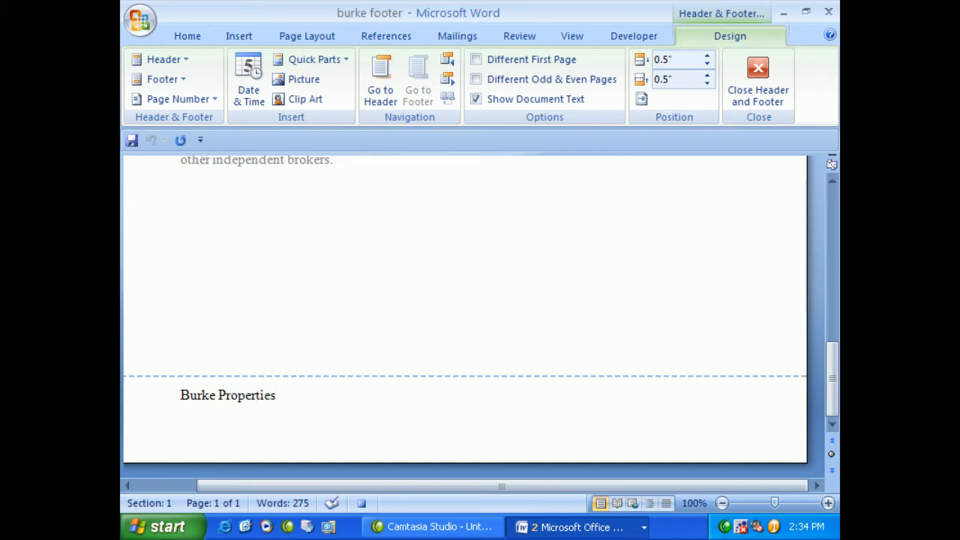
mouse_move(239, 397)
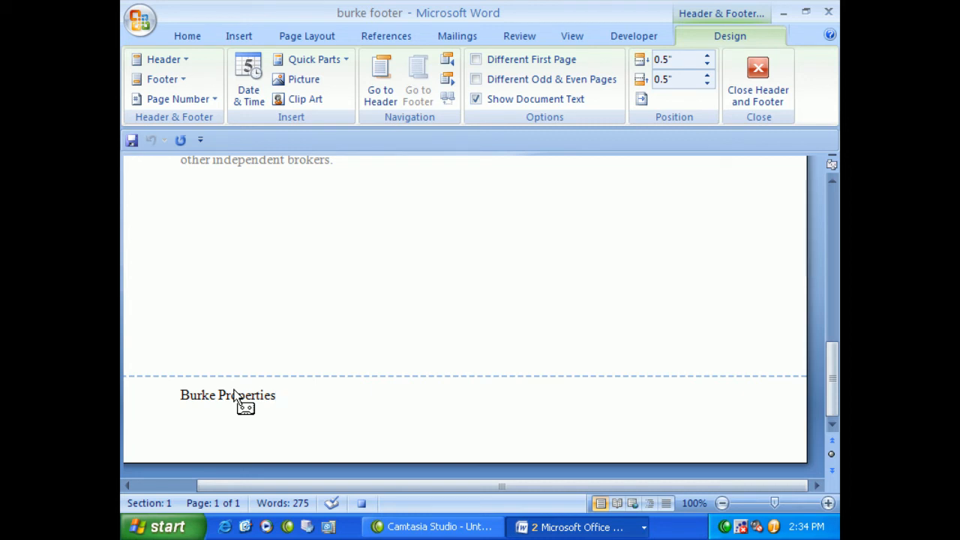
left_click(276, 396)
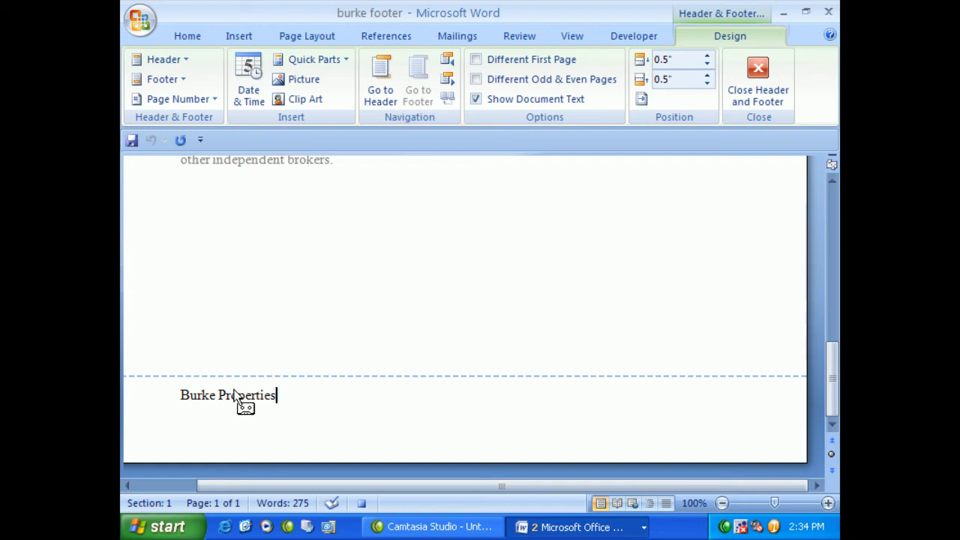
Insert a ™ symbol after Burke Properties in the footer.
left_click(239, 36)
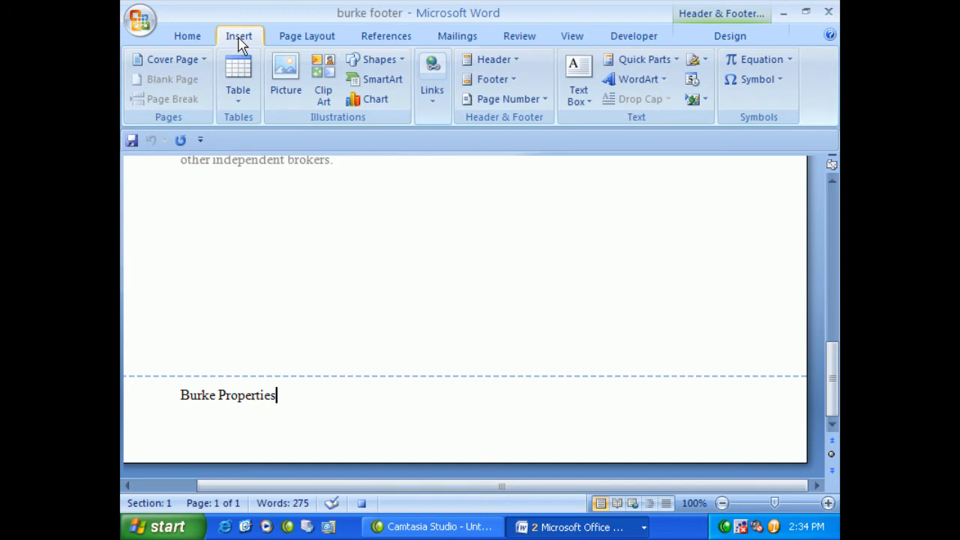
mouse_move(528, 66)
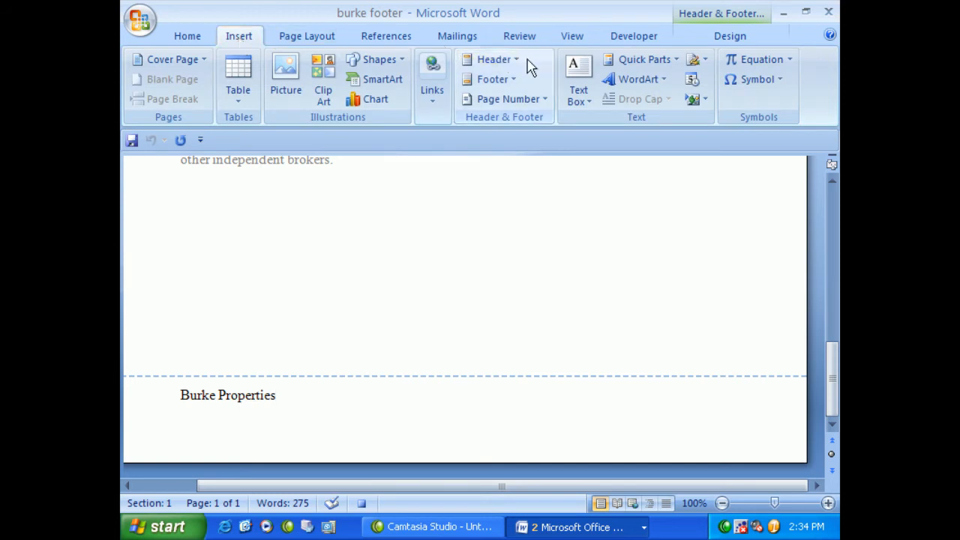
mouse_move(757, 80)
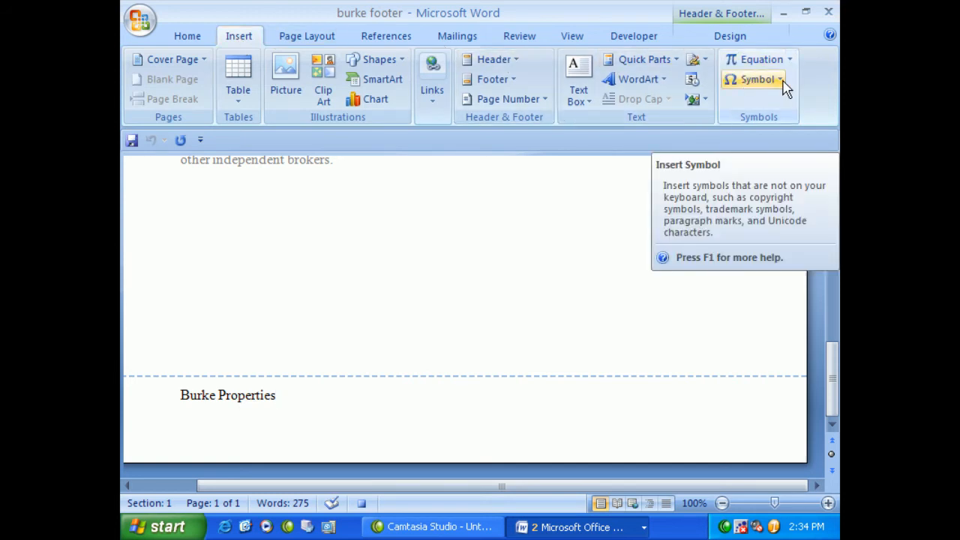
left_click(758, 78)
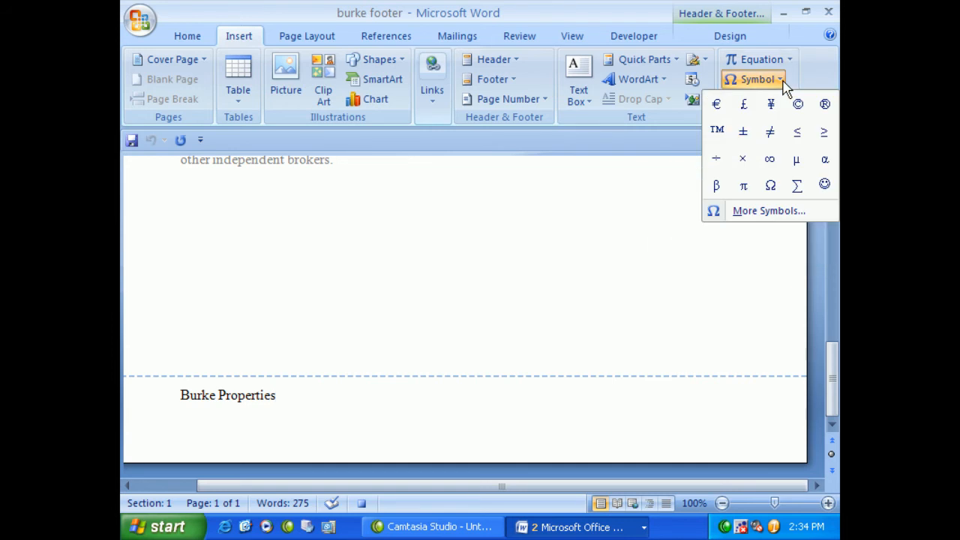
mouse_move(787, 88)
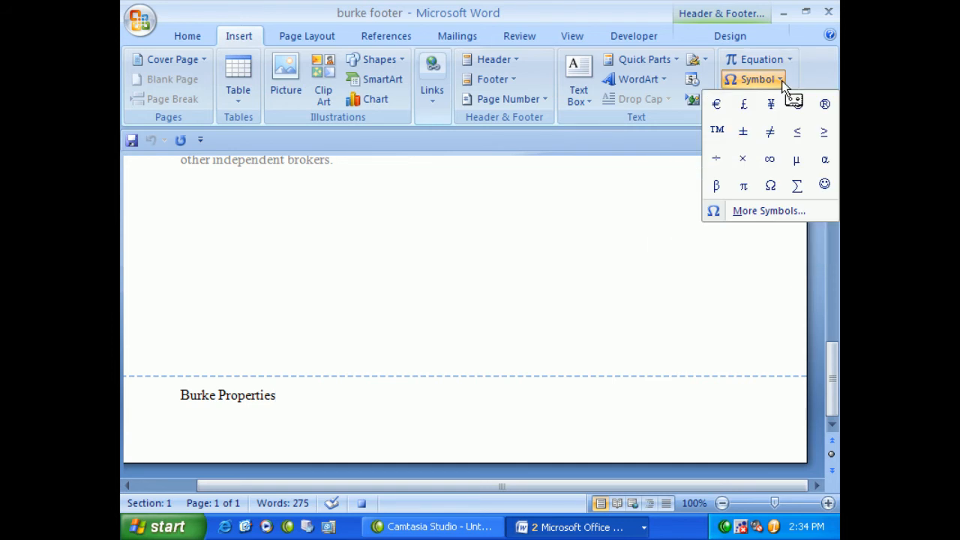
mouse_move(716, 130)
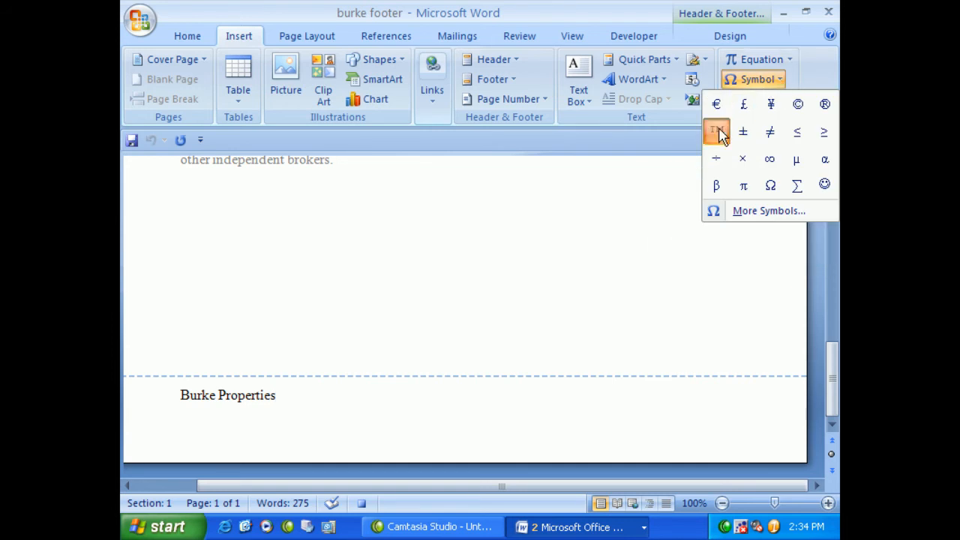
left_click(715, 132)
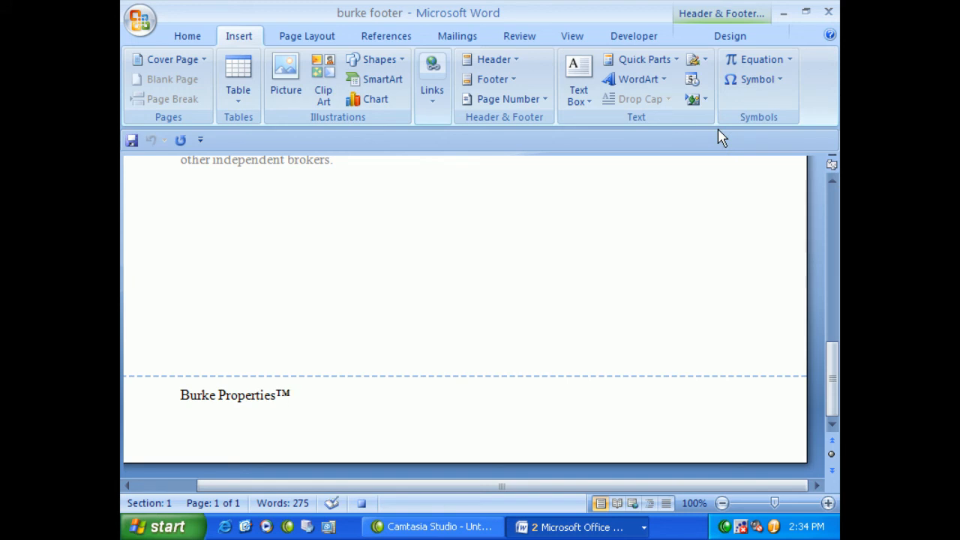
left_click(291, 395)
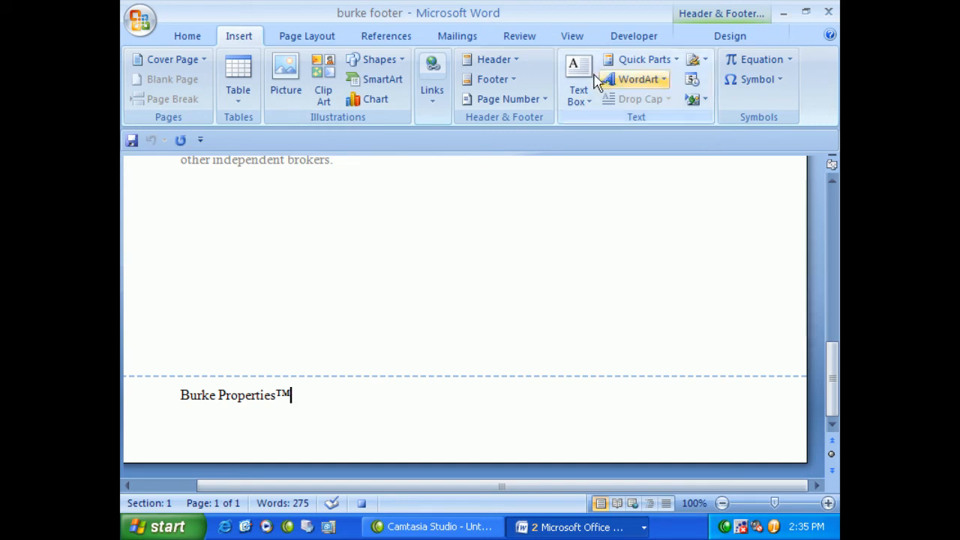
mouse_move(321, 294)
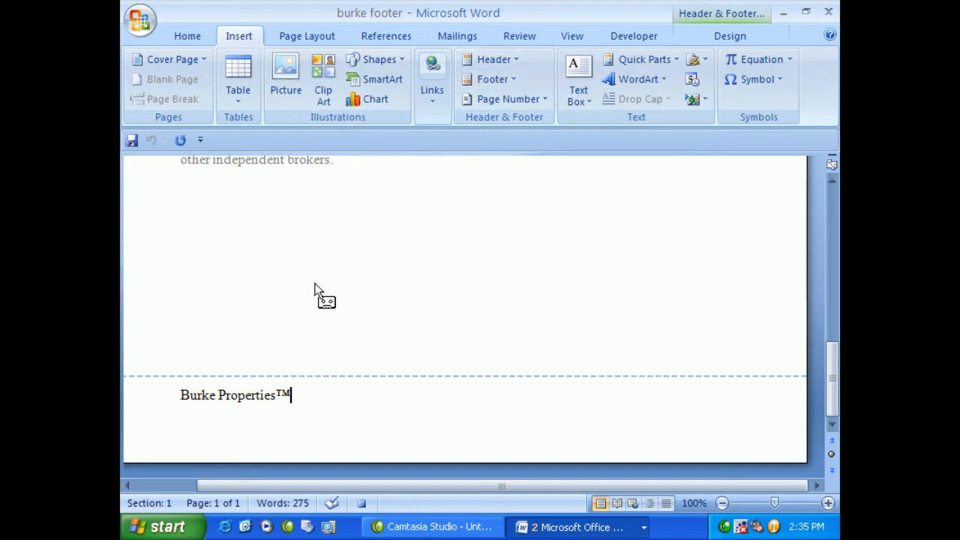
mouse_move(217, 405)
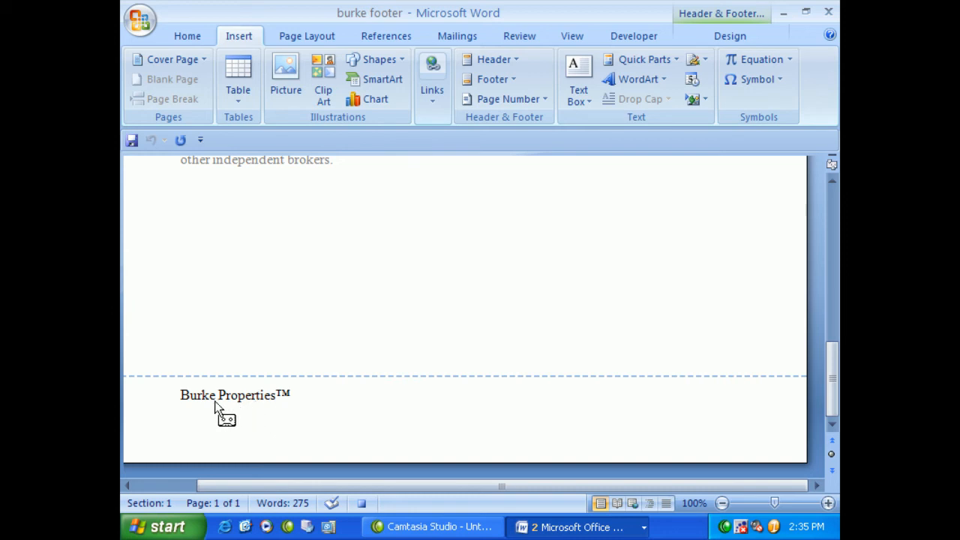
mouse_move(216, 411)
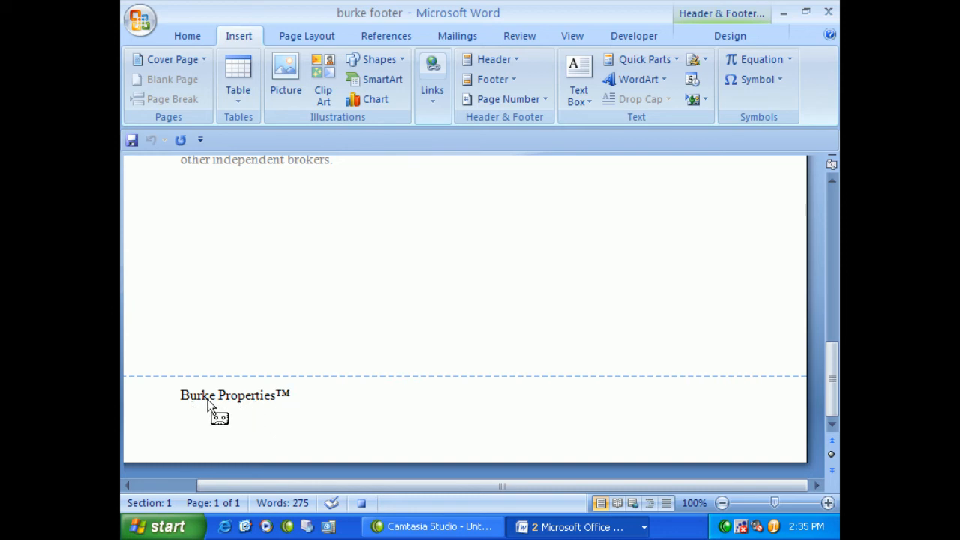
mouse_move(237, 228)
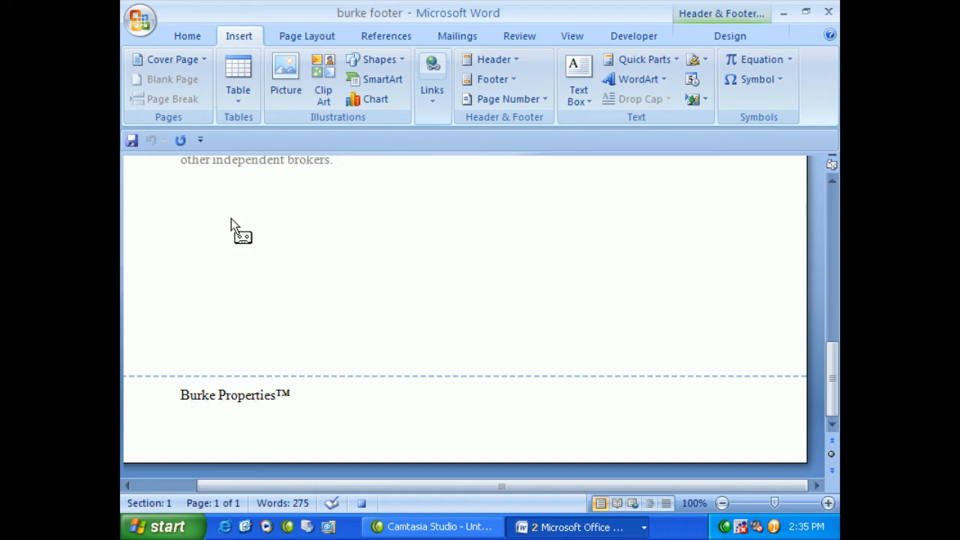
mouse_move(833, 372)
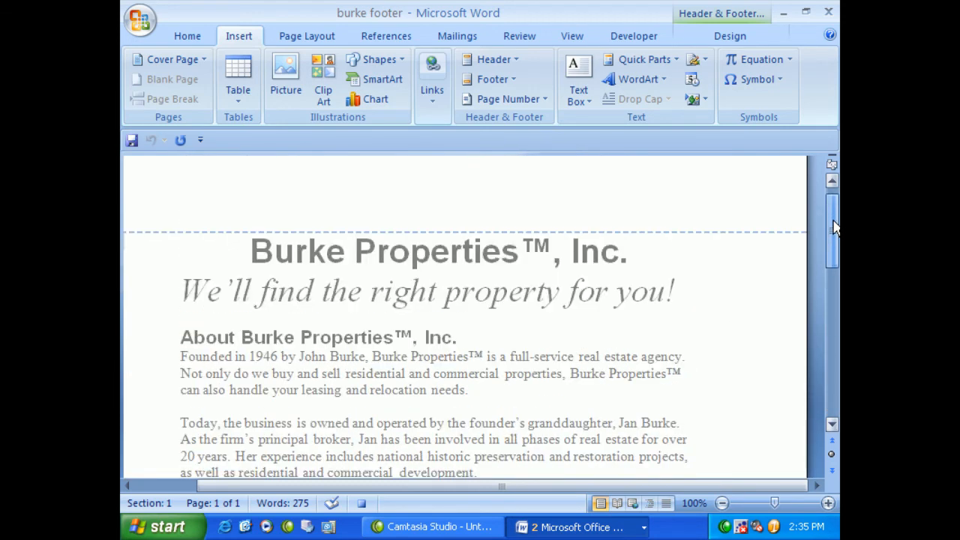
Close header and footer editing and return to the body with the Developer ribbon showing.
scroll("down", 3)
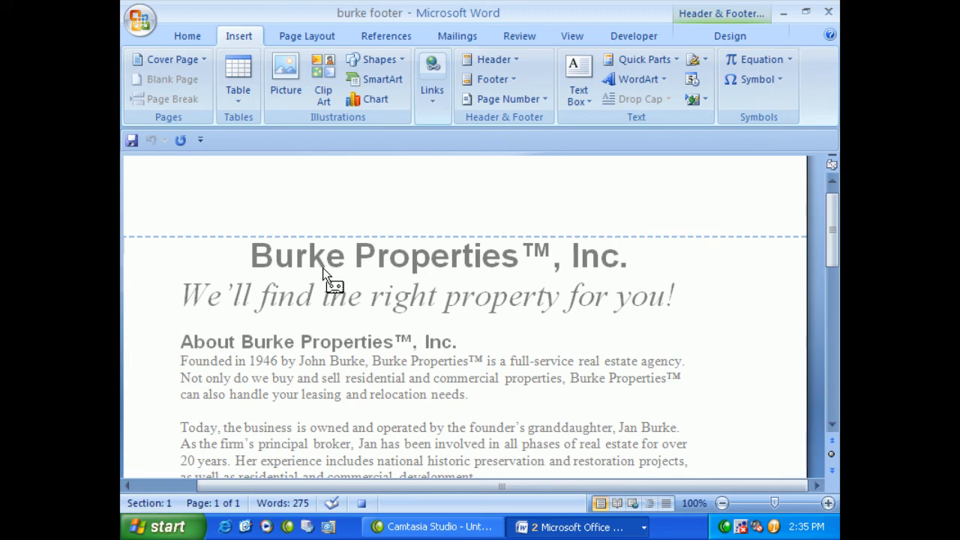
mouse_move(718, 17)
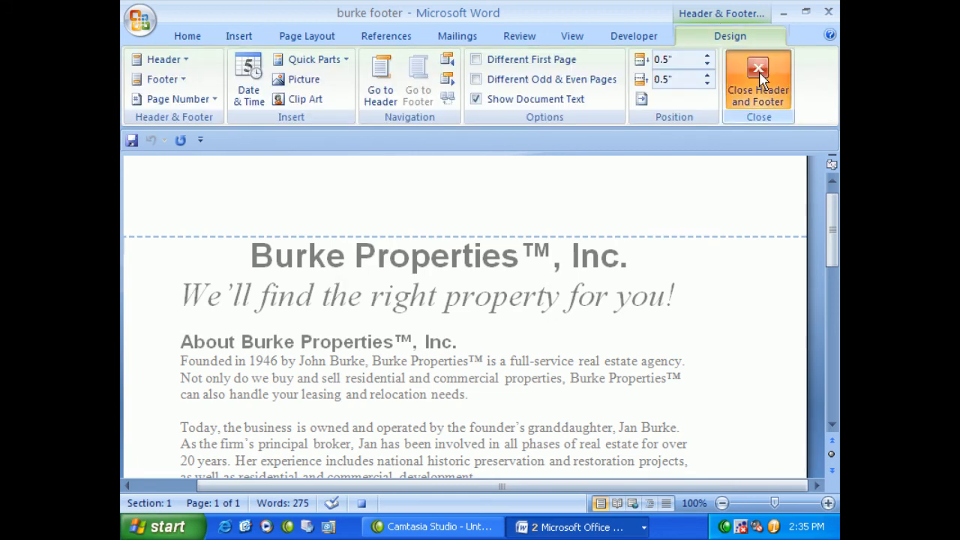
left_click(758, 78)
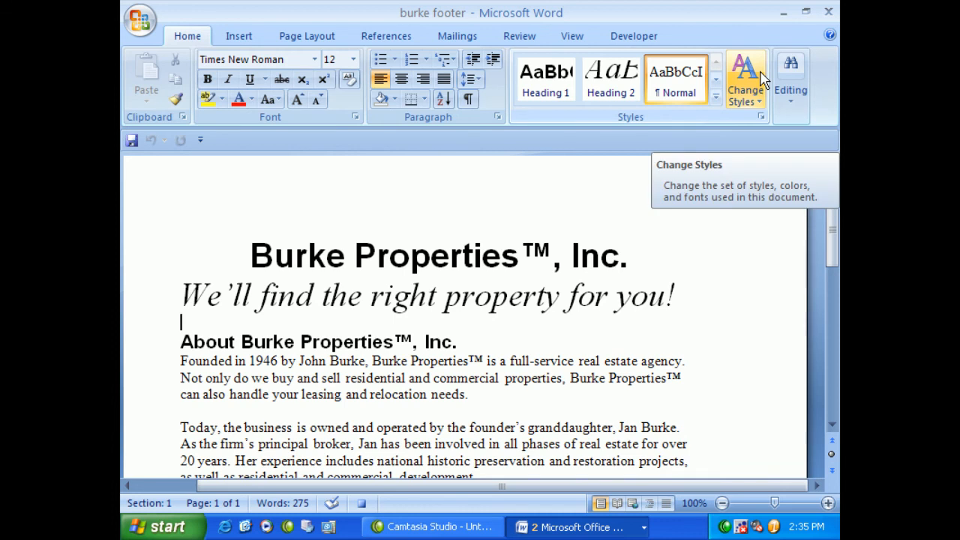
left_click(633, 36)
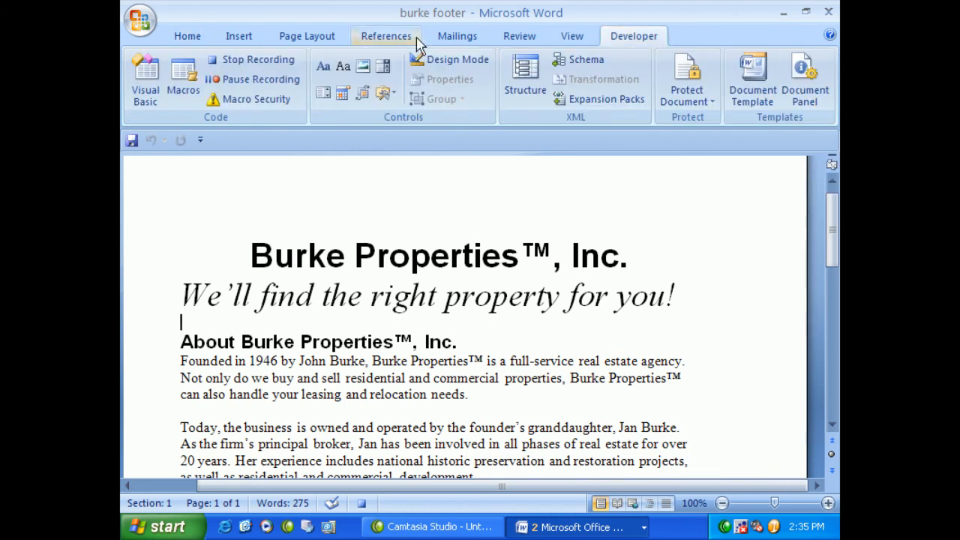
mouse_move(250, 61)
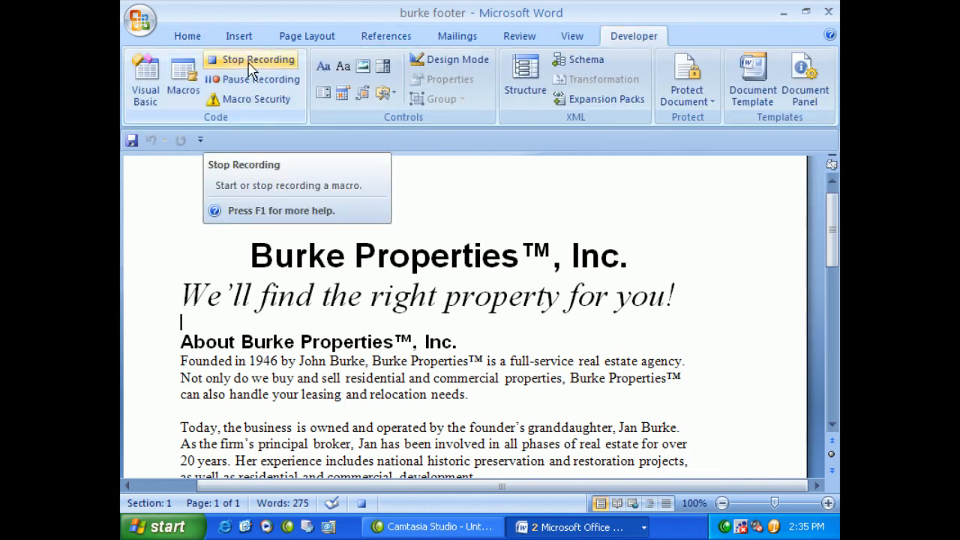
Stop recording the BurkeFooter macro and save the document.
left_click(250, 60)
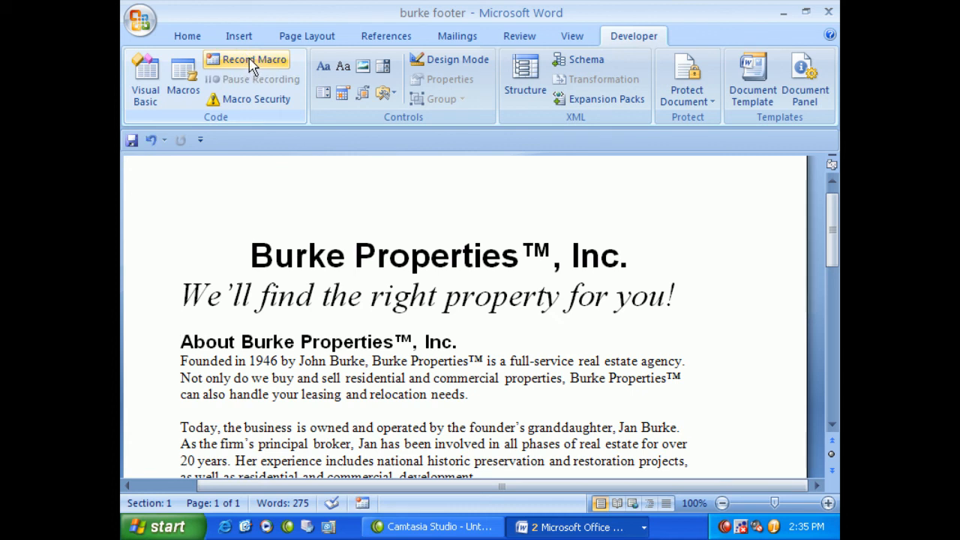
mouse_move(140, 21)
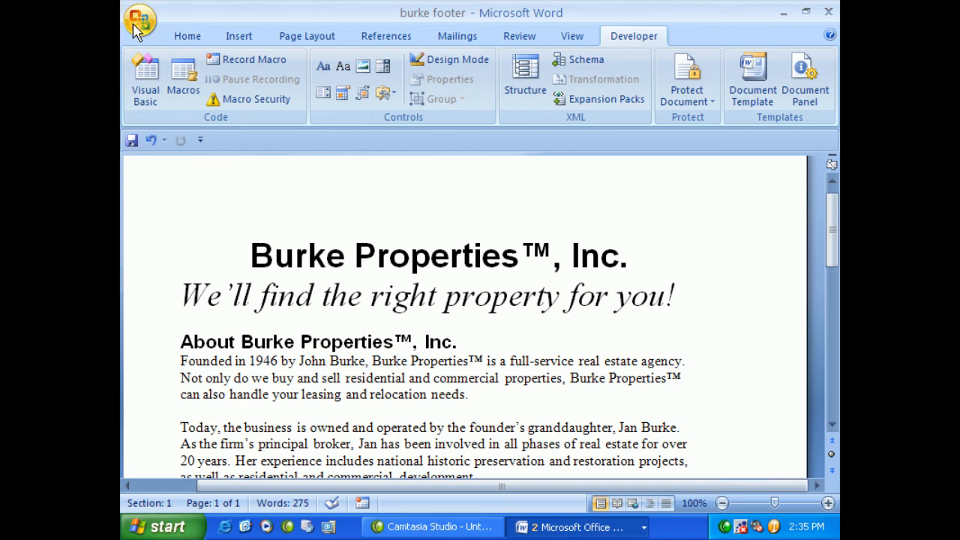
left_click(141, 21)
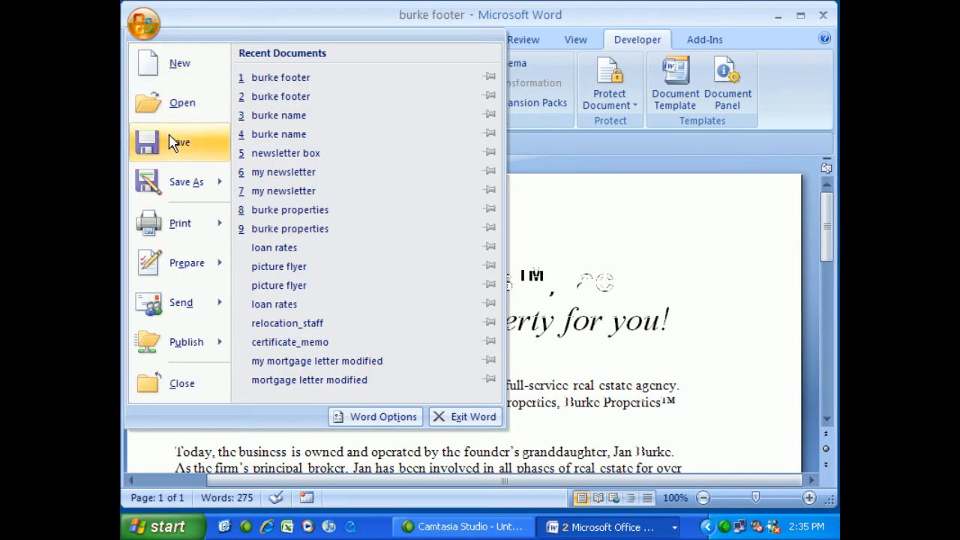
left_click(180, 142)
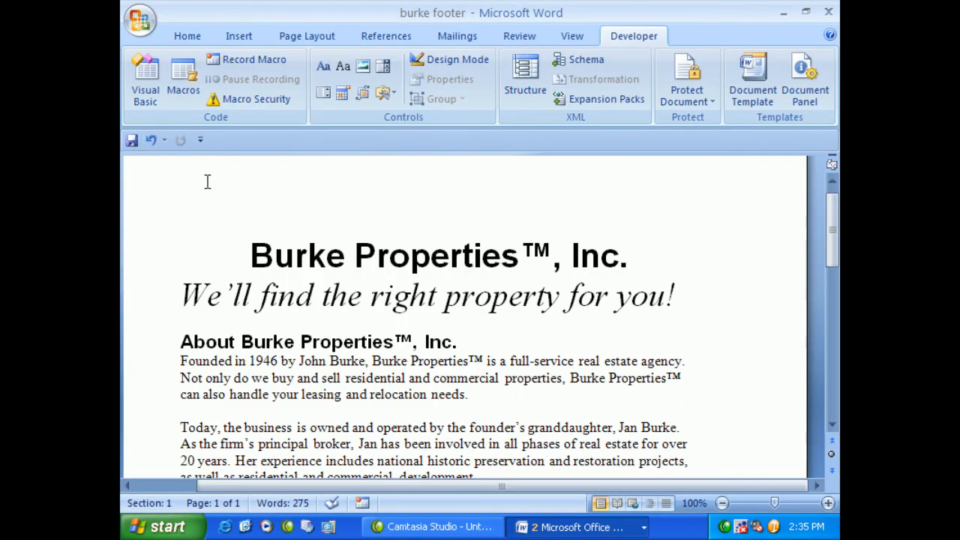
mouse_move(242, 251)
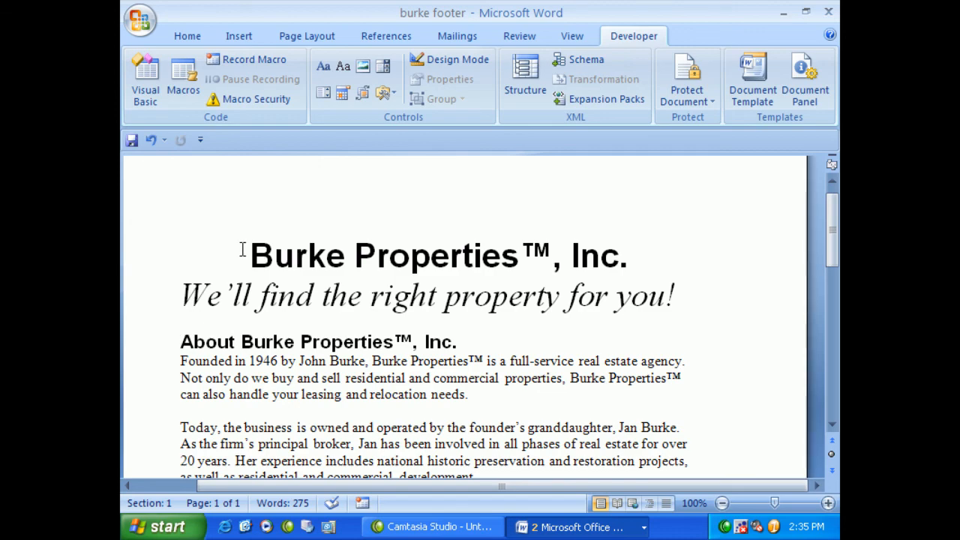